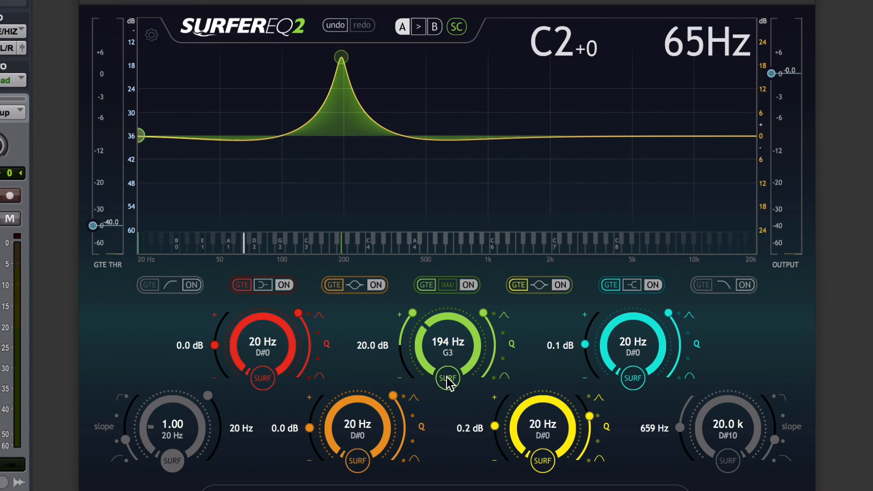
Show the LFO Saw fund SurferEQ, red band boosting 20 dB near 131 Hz.
left_click_drag(445, 343, 451, 328)
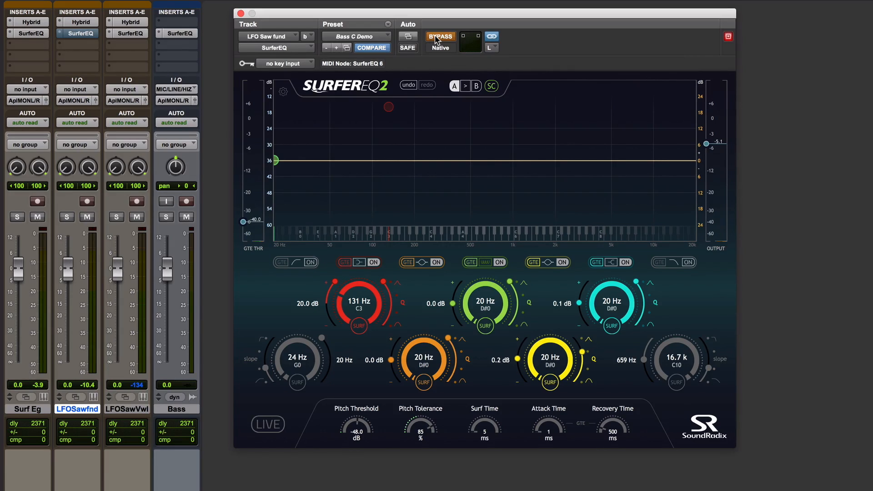
Disable BYPASS so the red band's 20 dB boost surfs the synth pitch.
left_click(440, 37)
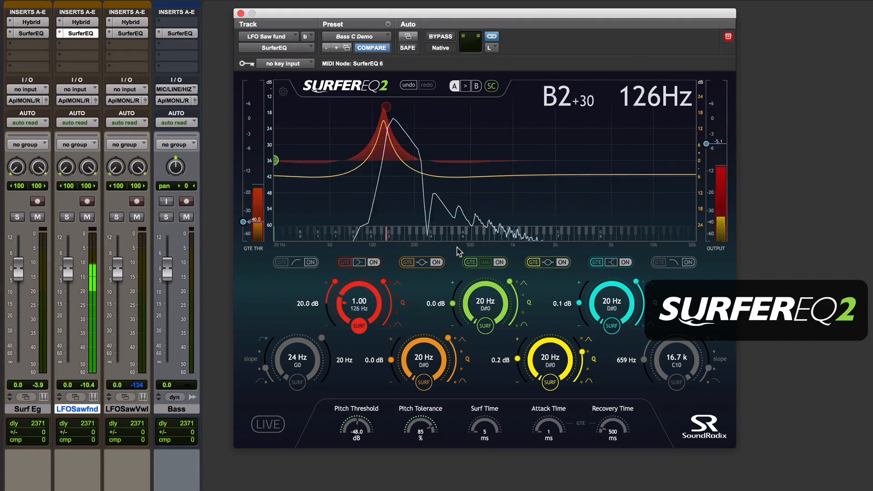
Switch to the Bass track's SurferEQ, green band boosting 20 dB at 194 Hz.
left_click_drag(386, 108, 412, 108)
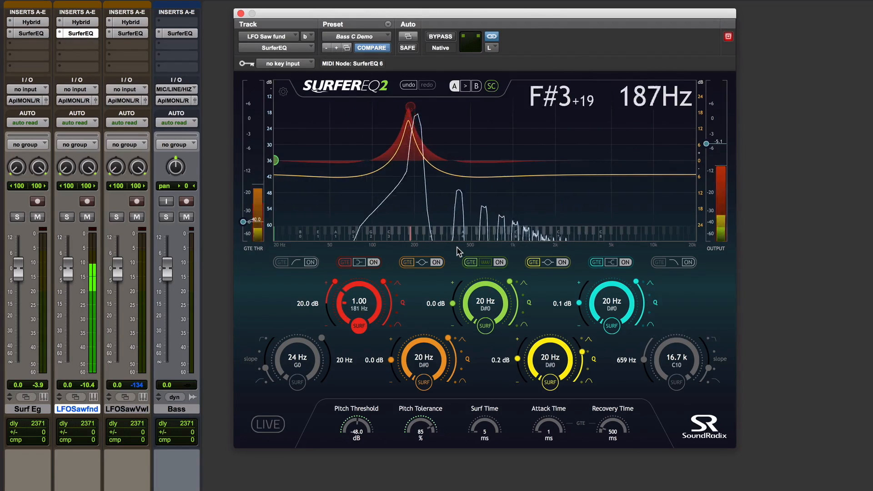
left_click_drag(415, 107, 406, 105)
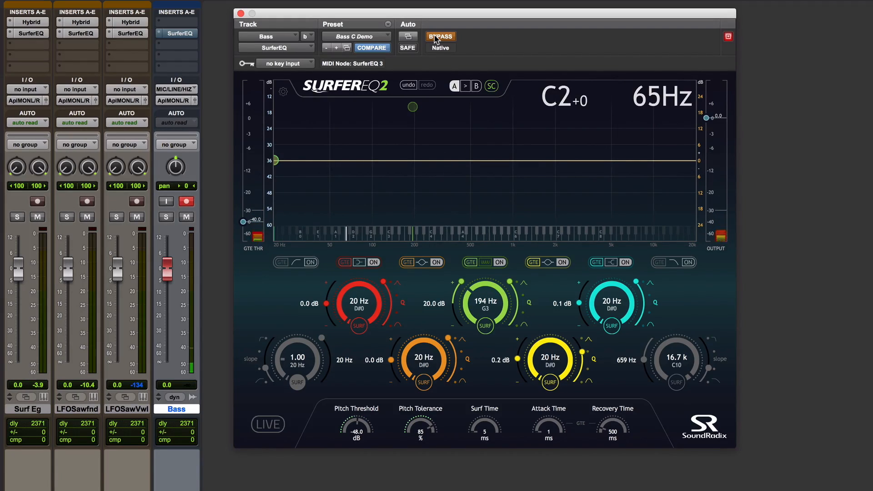
Disable BYPASS so the Bass green band's 20 dB boost near 194 Hz is active.
left_click(441, 37)
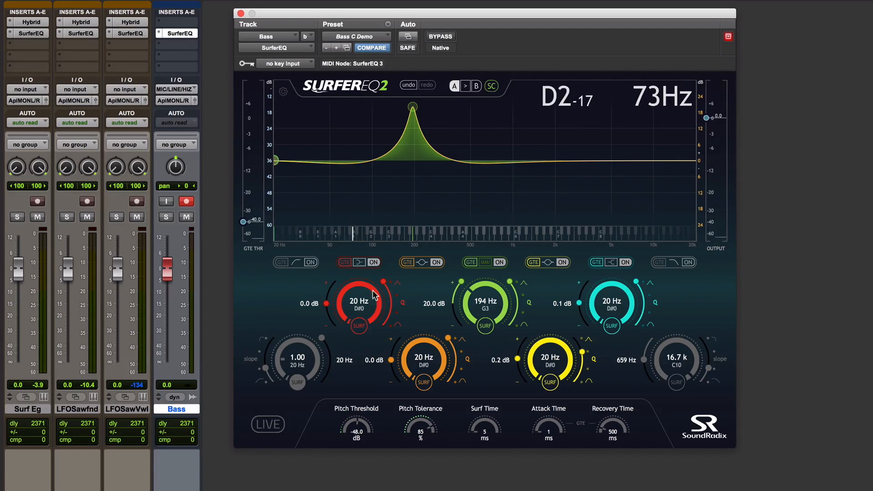
Set the green band to SURF at ratio 3.00, tracking the bass's third harmonic.
left_click_drag(485, 301, 490, 289)
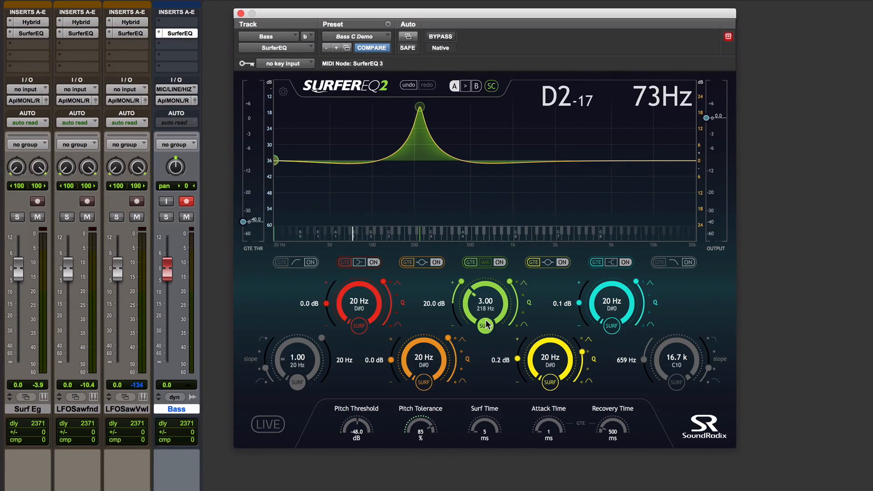
left_click_drag(418, 105, 415, 105)
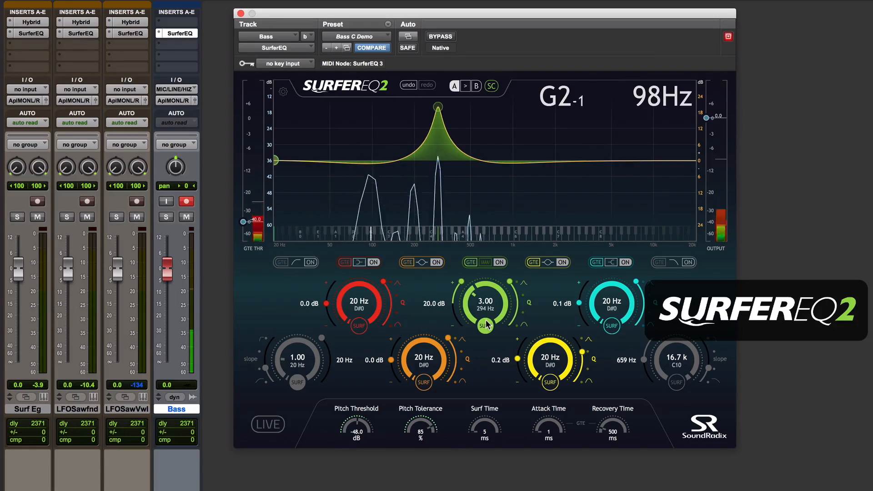
left_click_drag(438, 105, 414, 105)
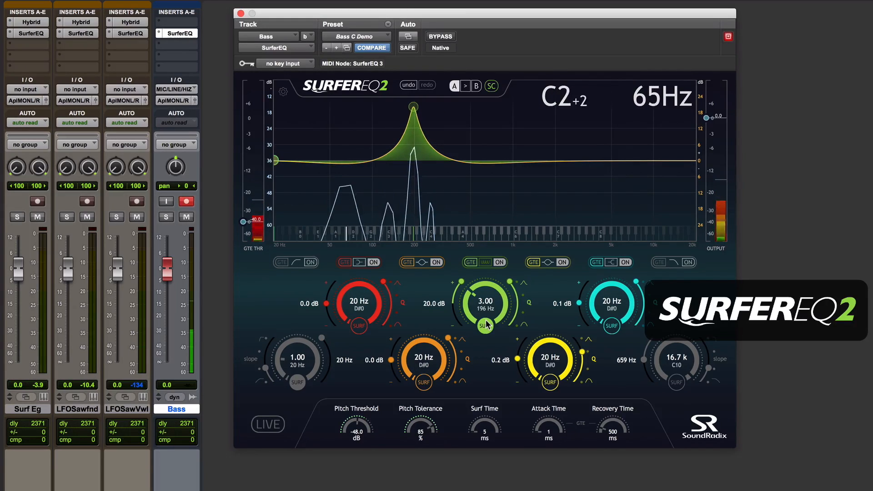